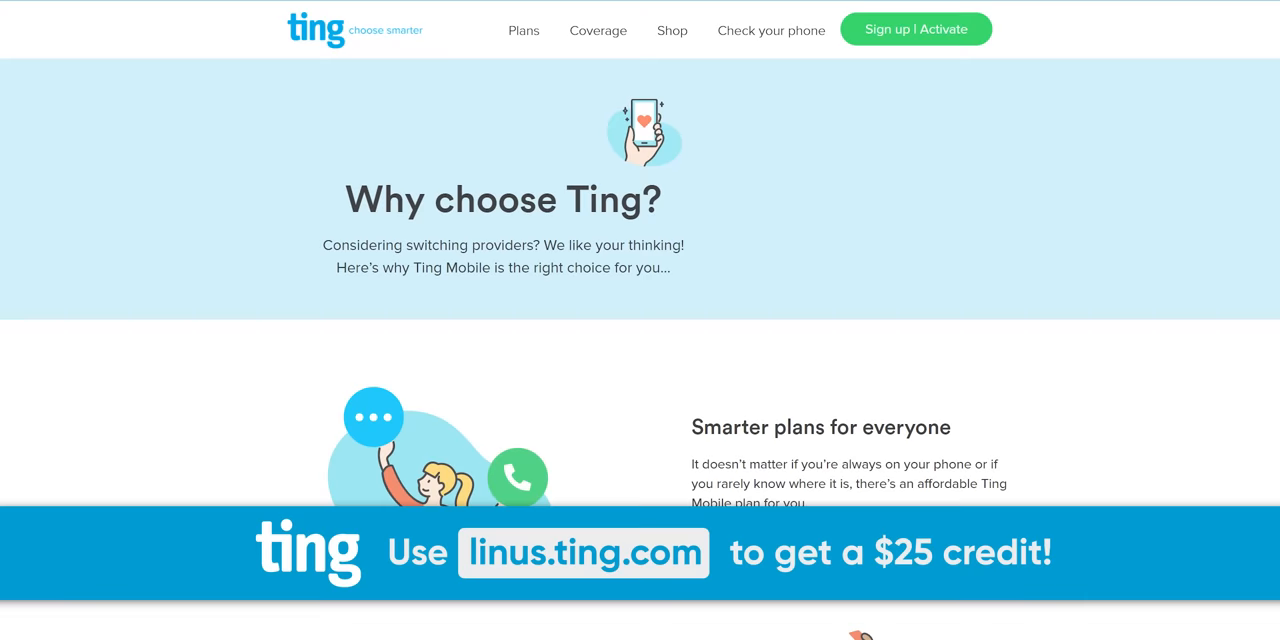
{"action": "scroll", "scroll_direction": "down", "scroll_amount": 3}
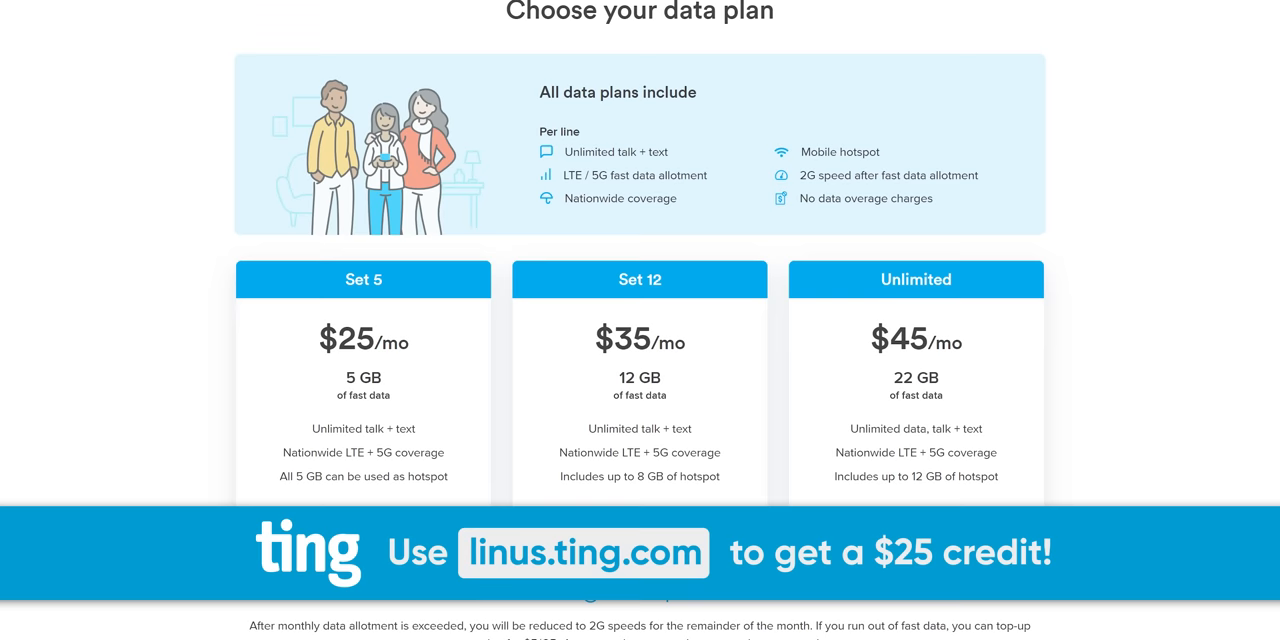